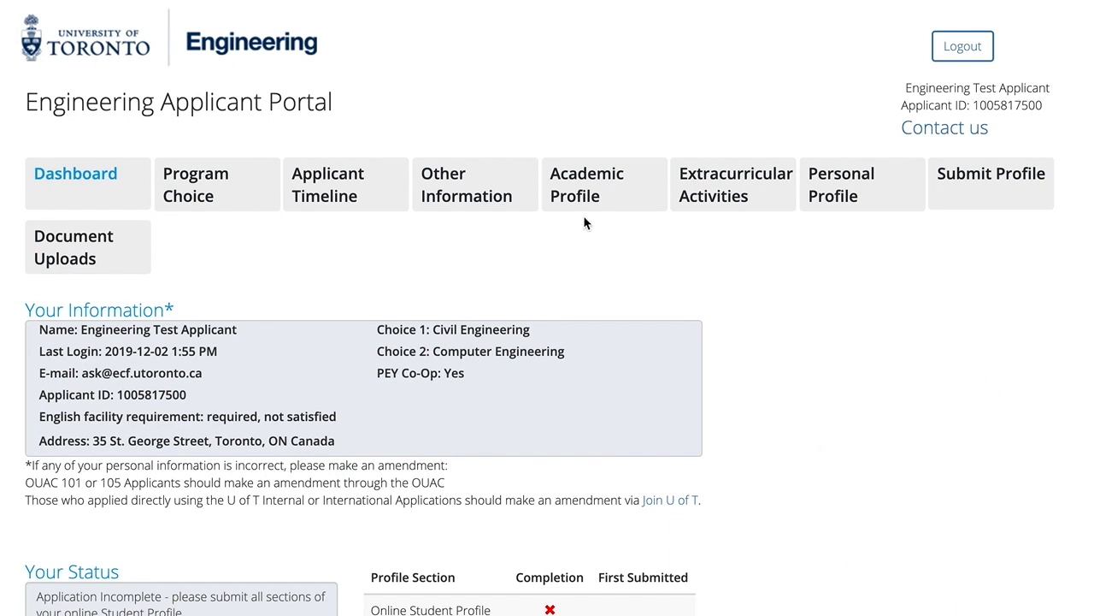
mouse_move(88, 184)
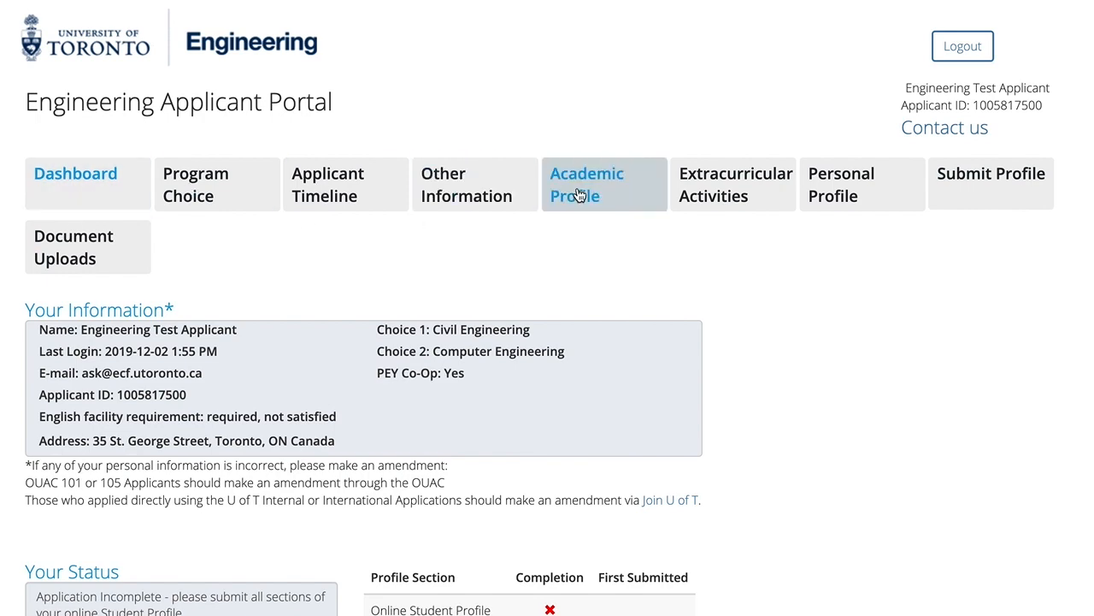
Step: Show the Academic Profile page scrolled to INDIA INTL SCH's United States and Indian High School systems
left_click(586, 184)
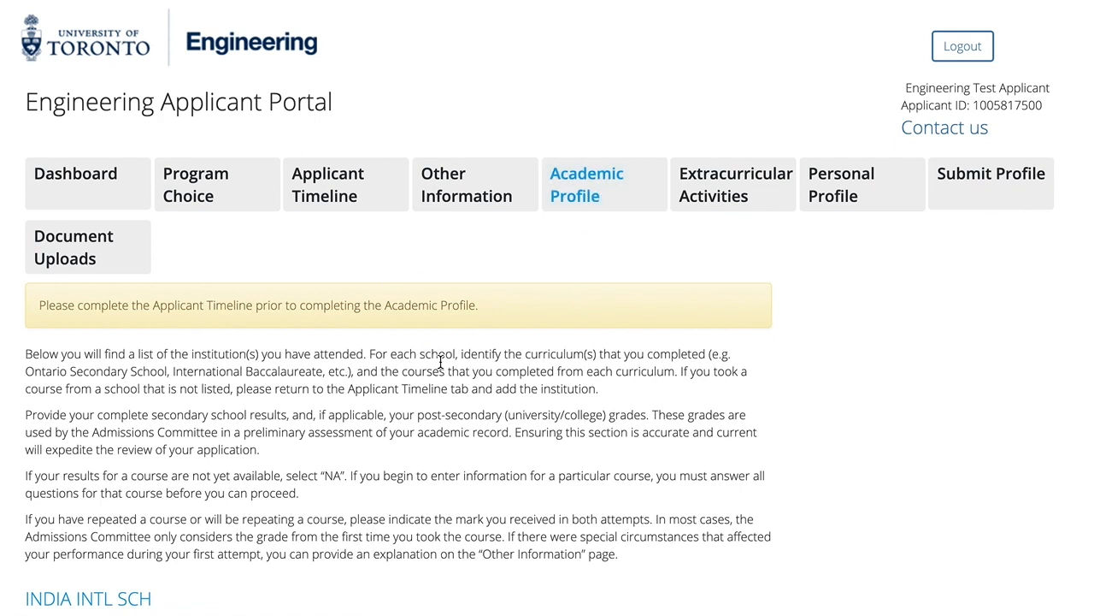
mouse_move(619, 378)
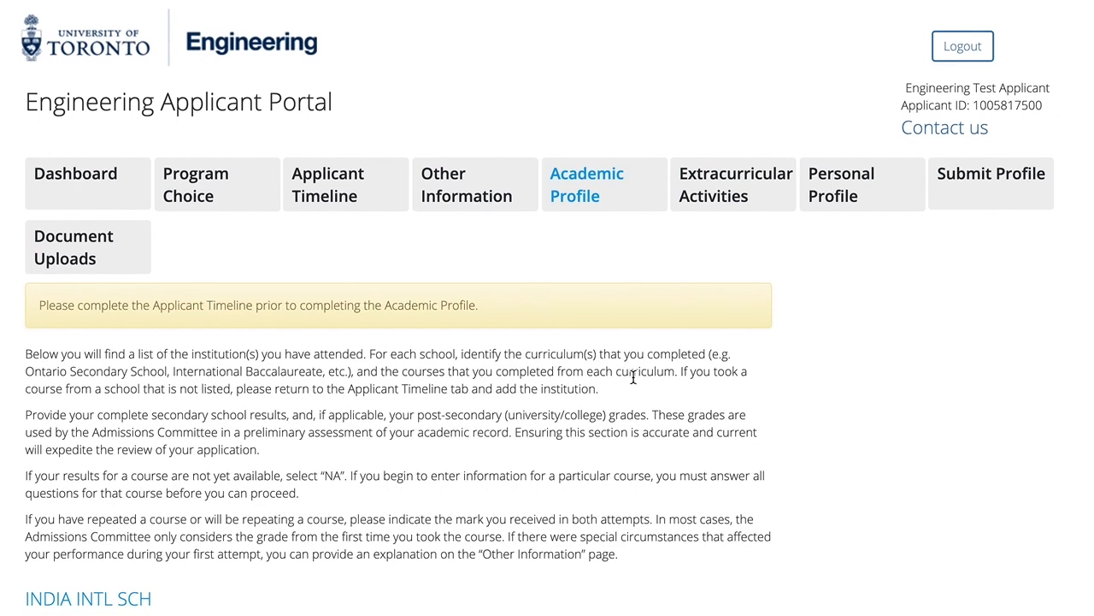
scroll("down", 3)
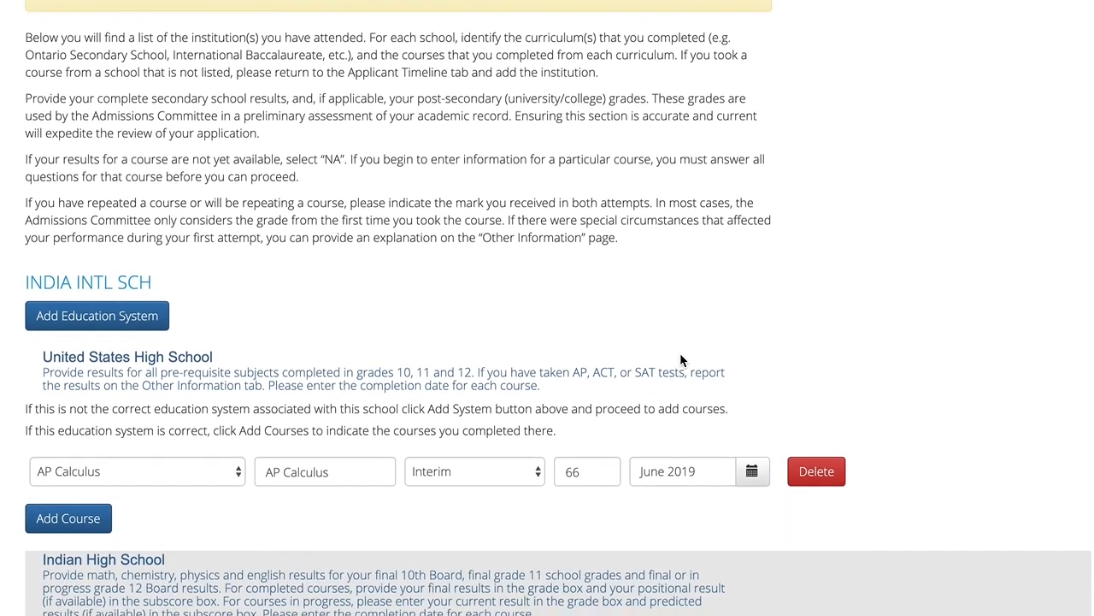
scroll("down", 3)
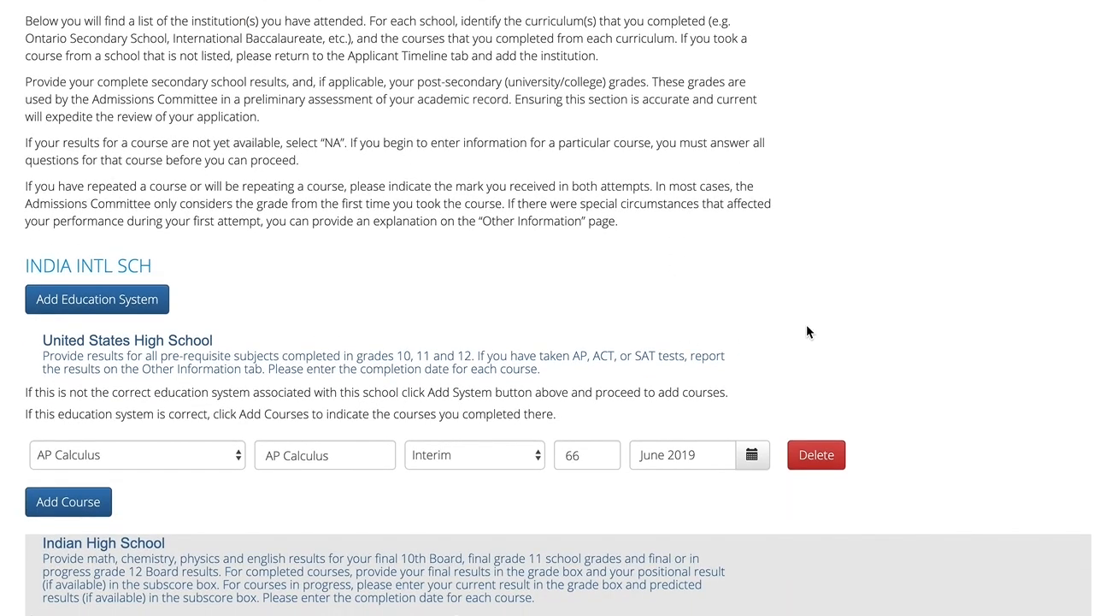
mouse_move(248, 272)
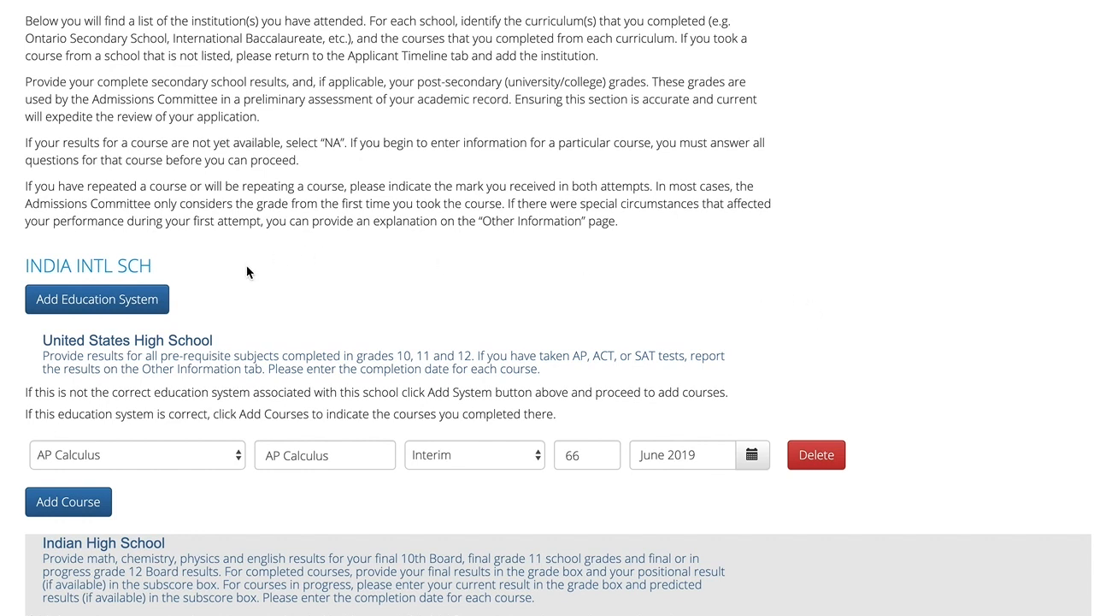
mouse_move(203, 274)
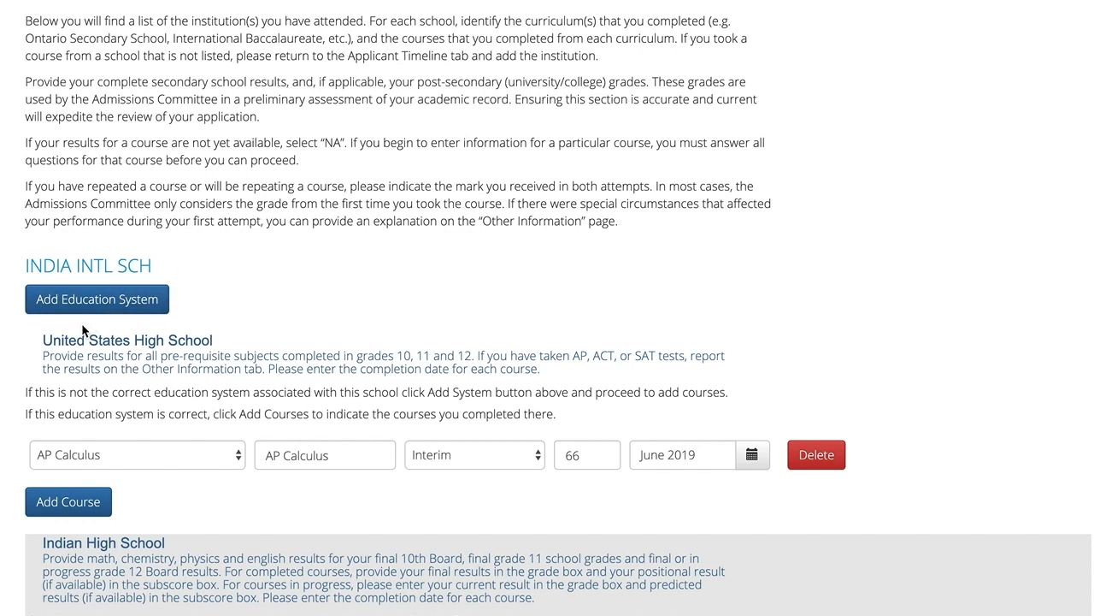
mouse_move(266, 342)
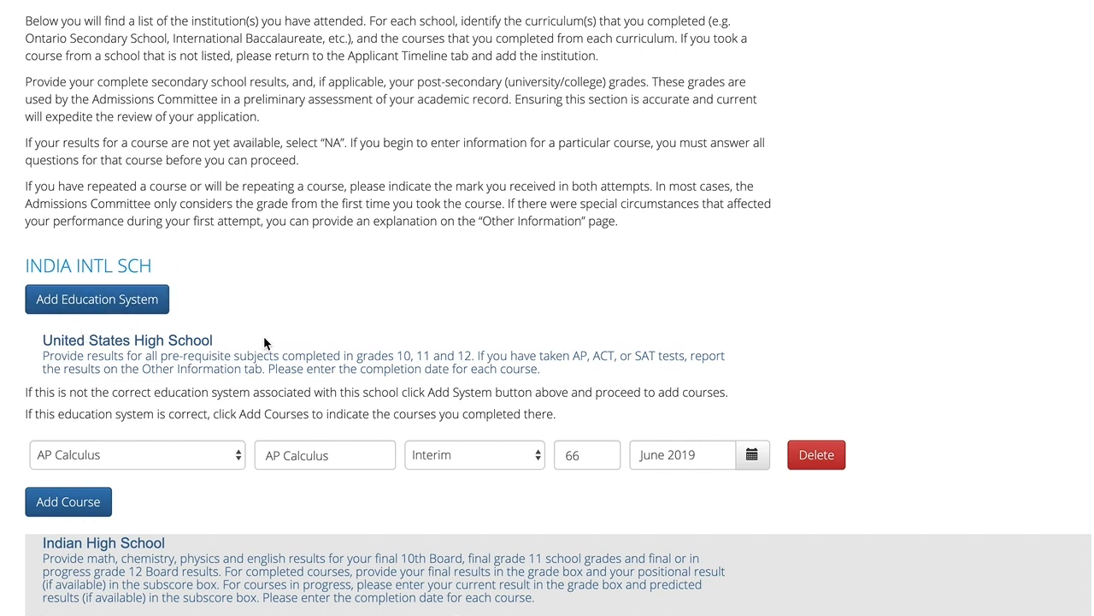
mouse_move(620, 202)
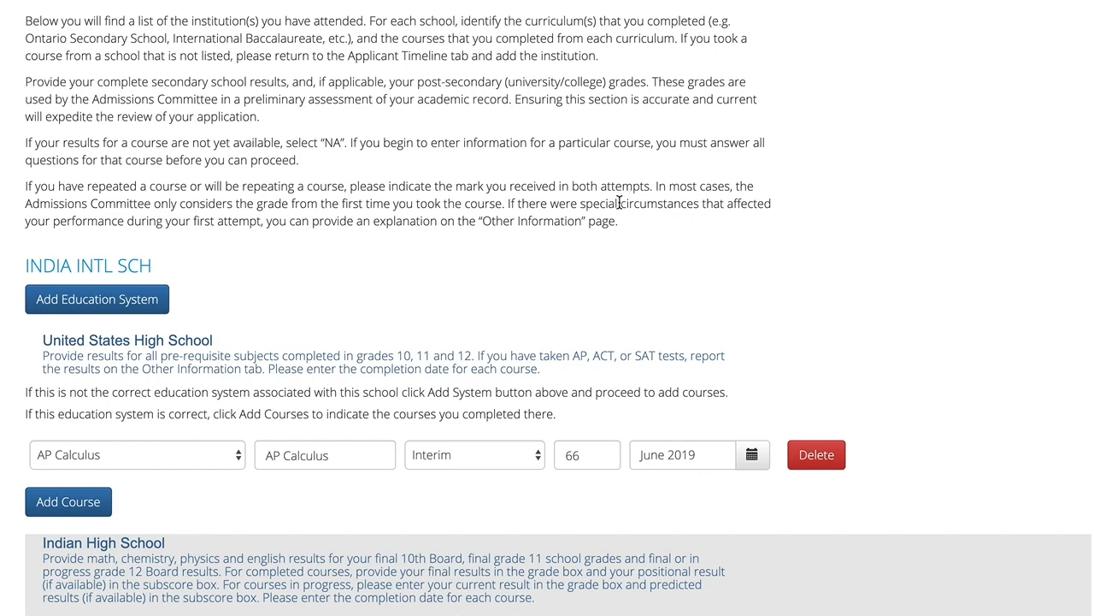
scroll("down", 3)
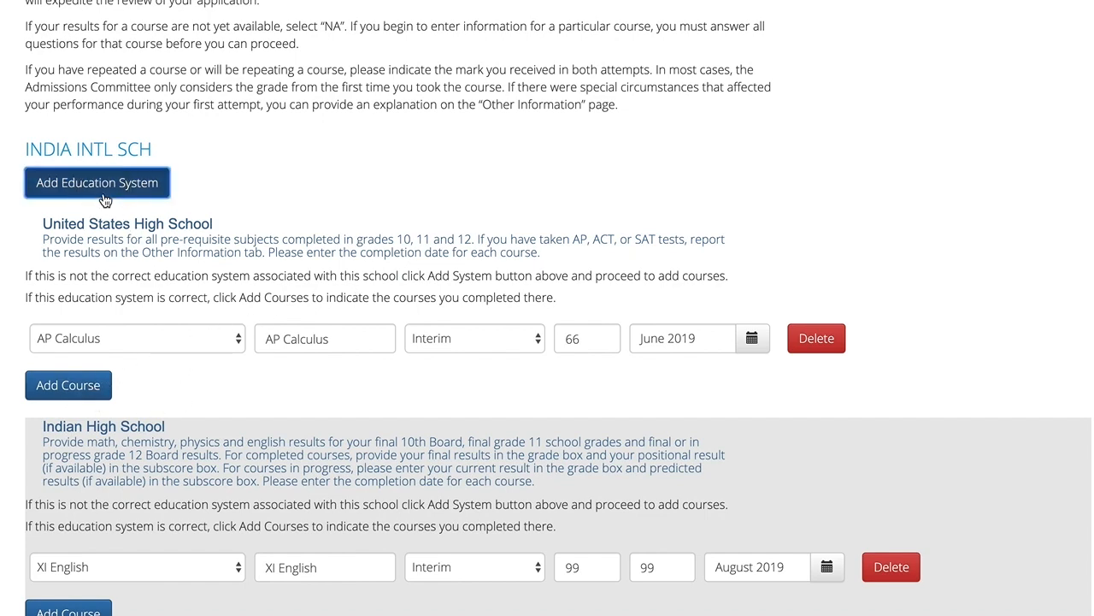
Step: Add International Baccalaureate as a new education system for INDIA INTL SCH
left_click(96, 182)
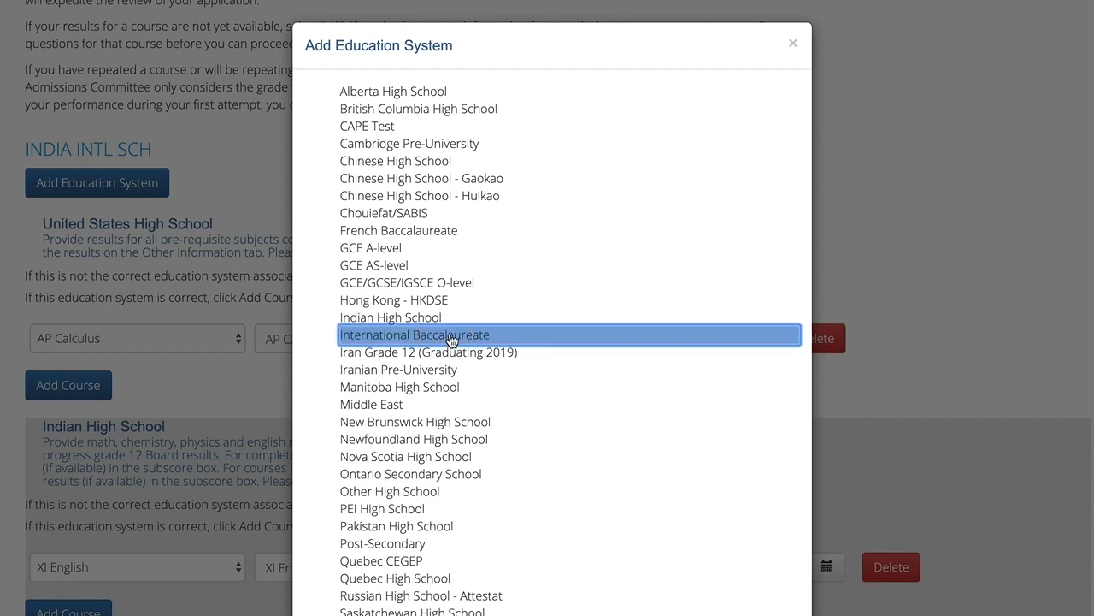
scroll("down", 3)
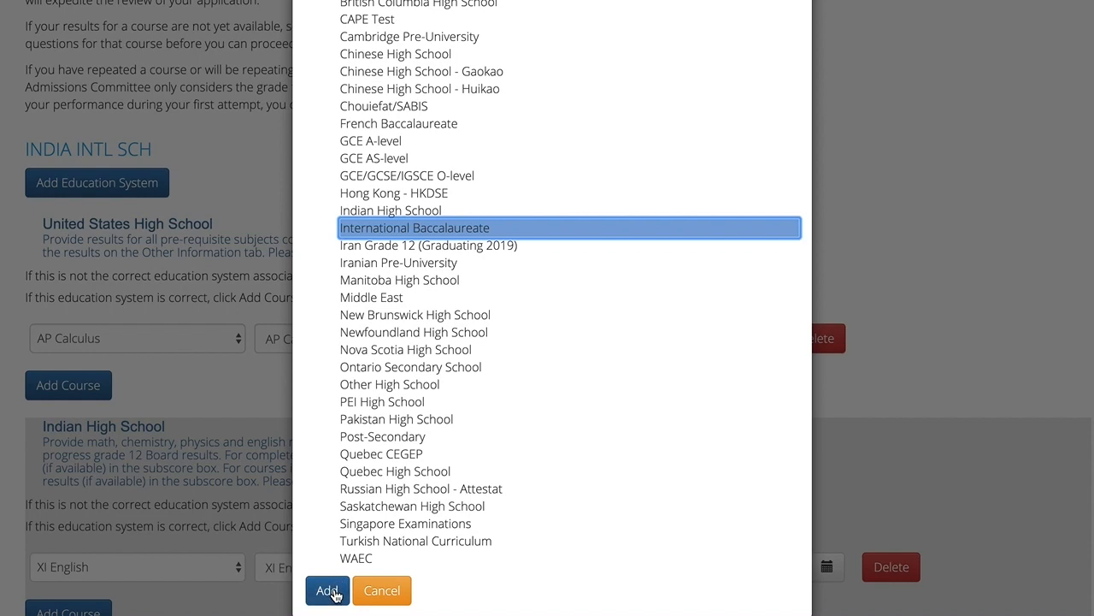
left_click(327, 590)
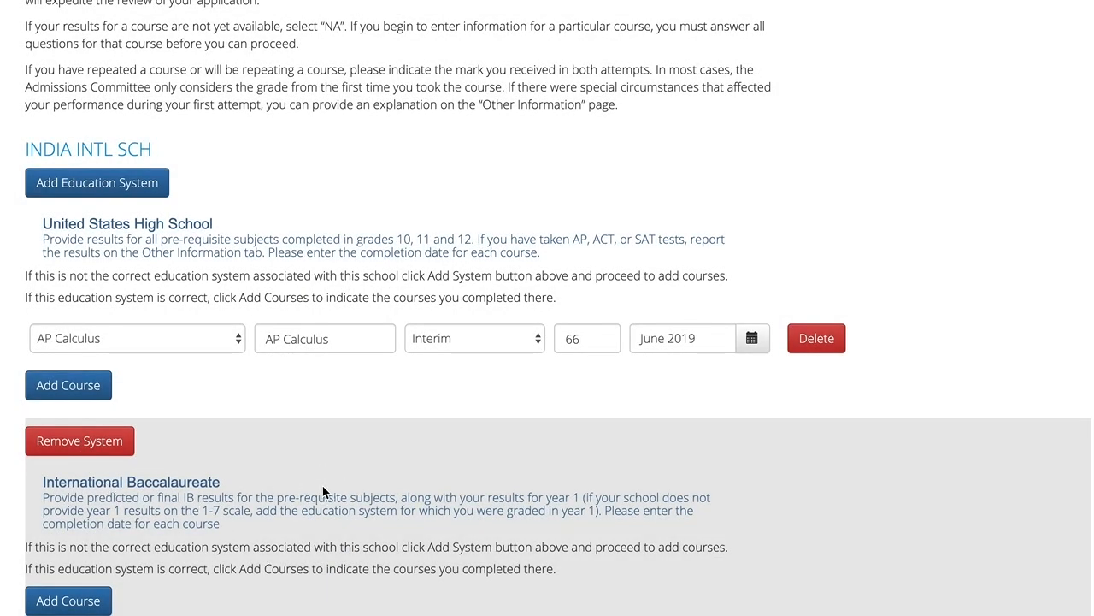
mouse_move(325, 478)
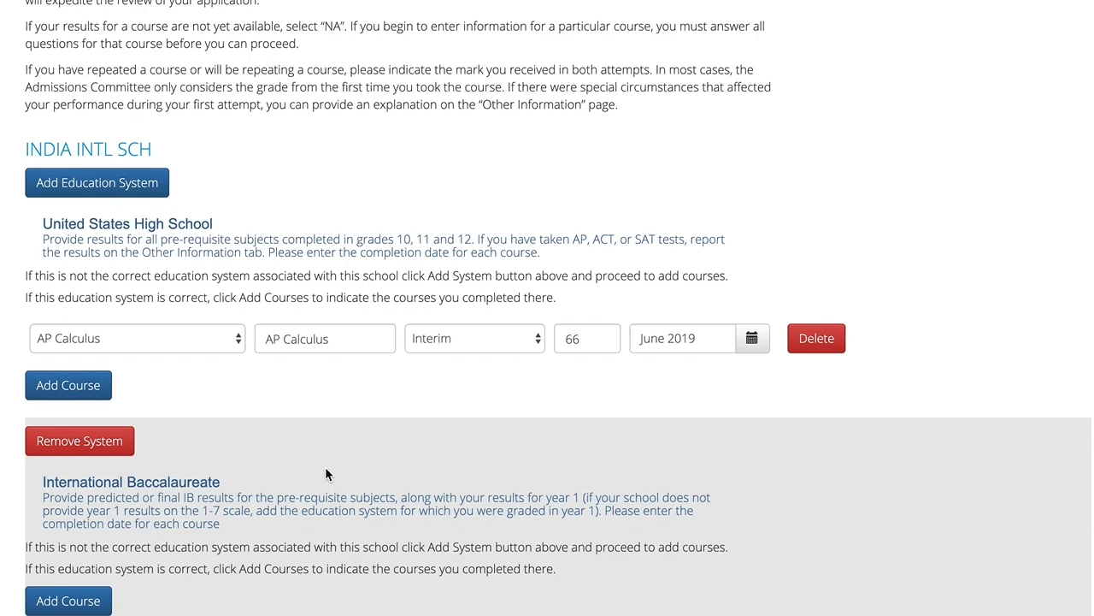
Step: Set AP Calculus's completion date to June 2020 and its grade to NA
scroll("down", 3)
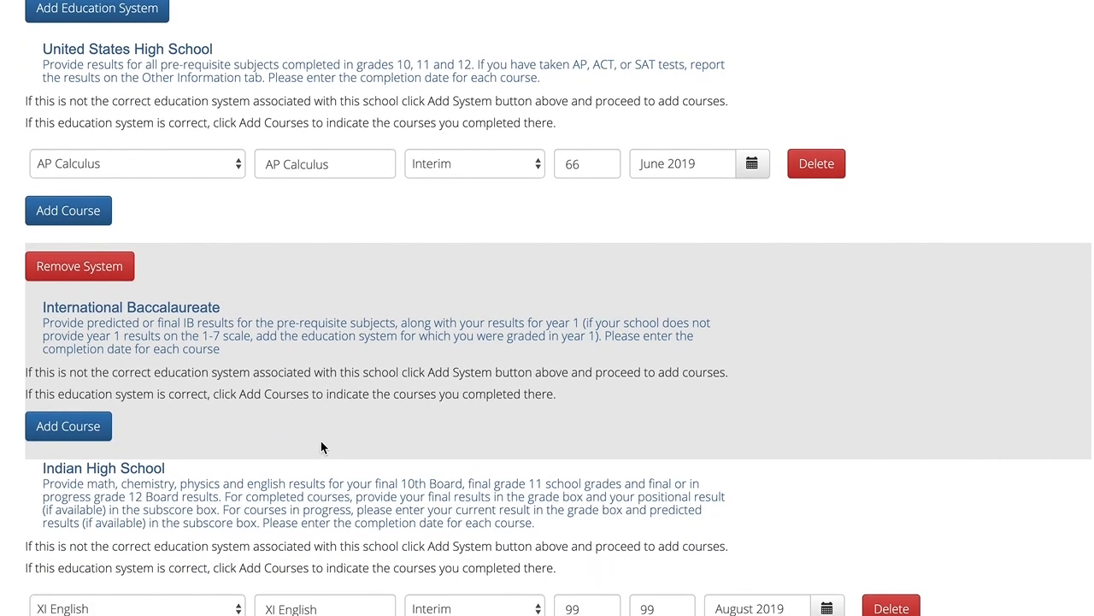
mouse_move(177, 430)
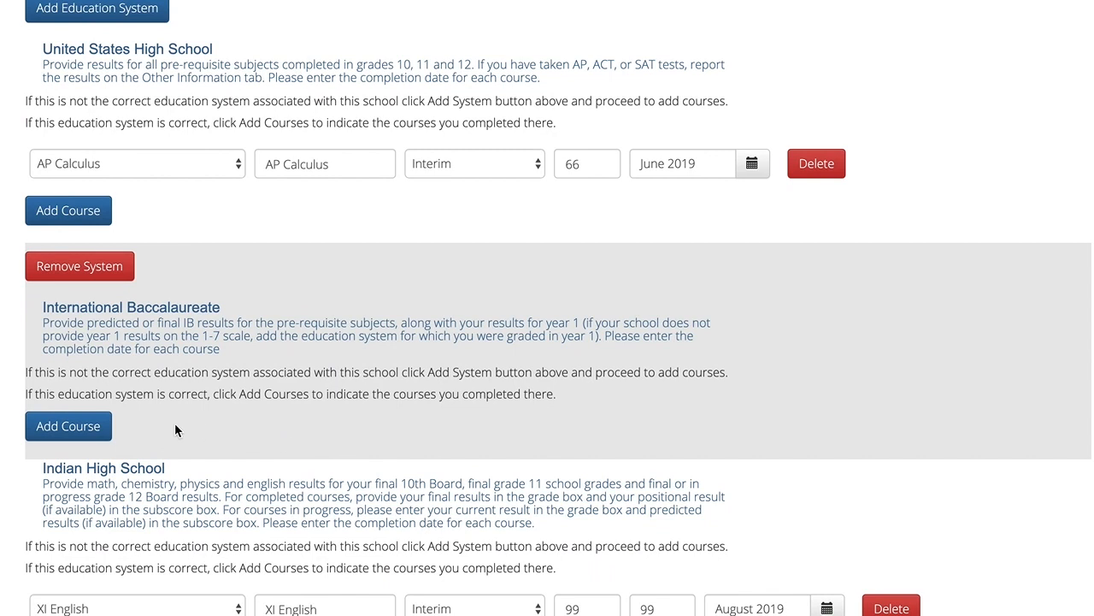
left_click(137, 164)
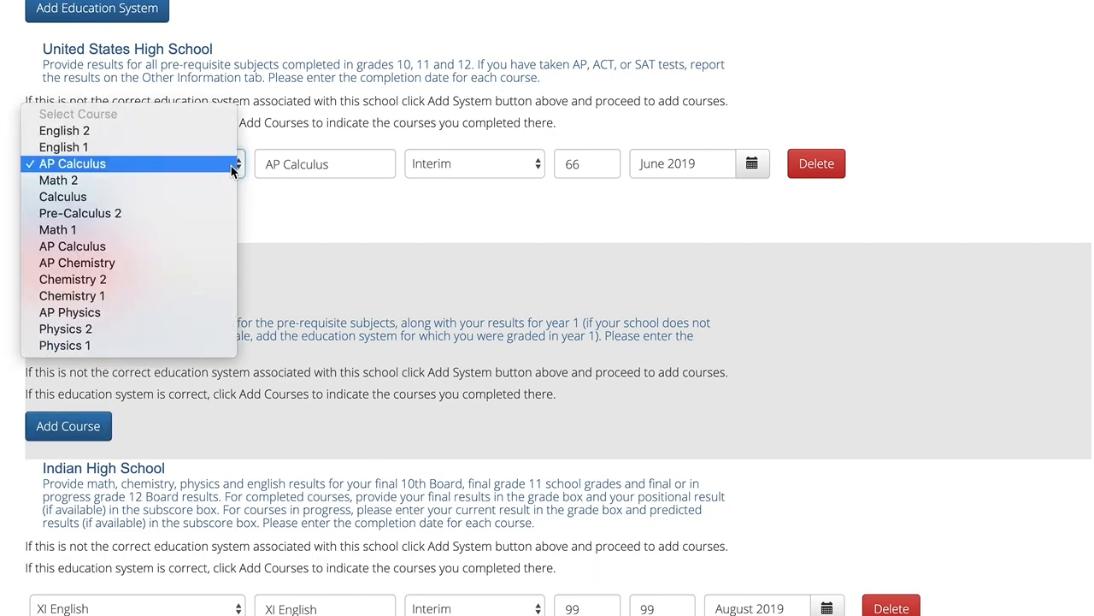
left_click(474, 163)
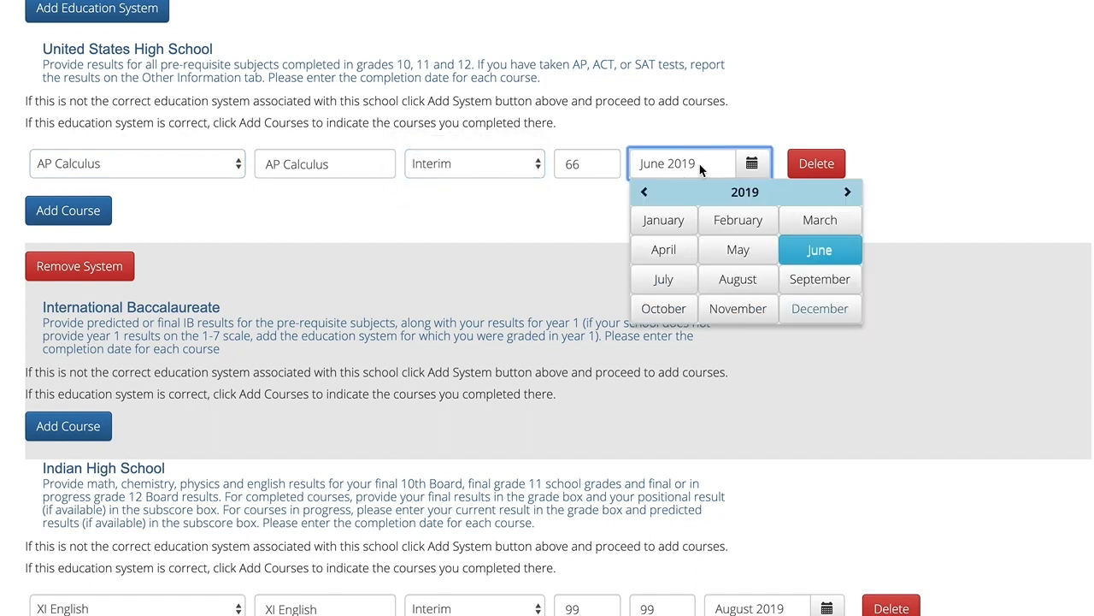
left_click(776, 137)
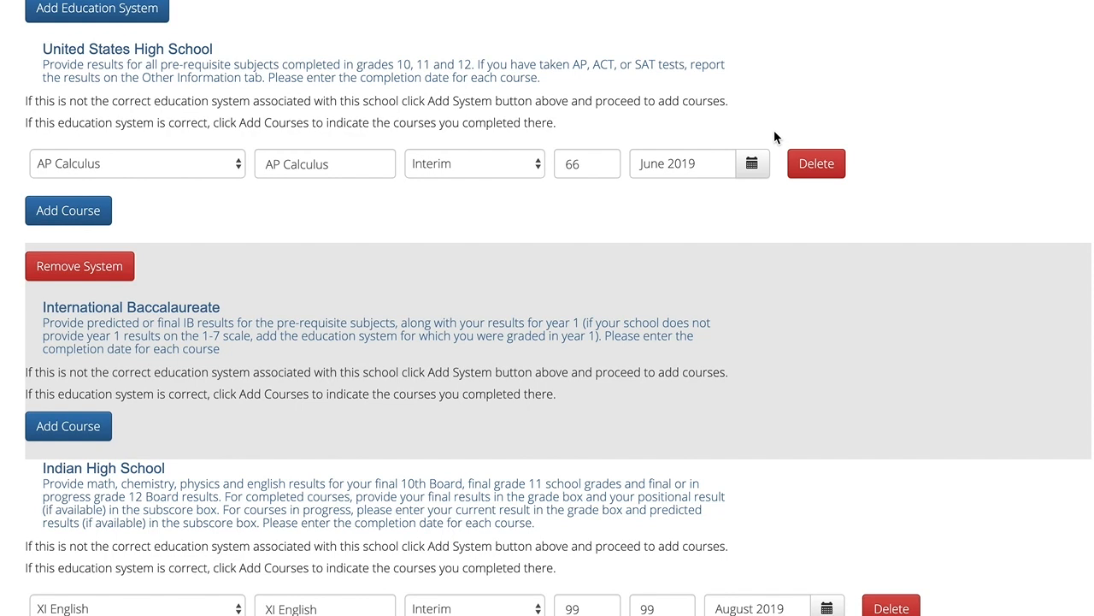
left_click(587, 164)
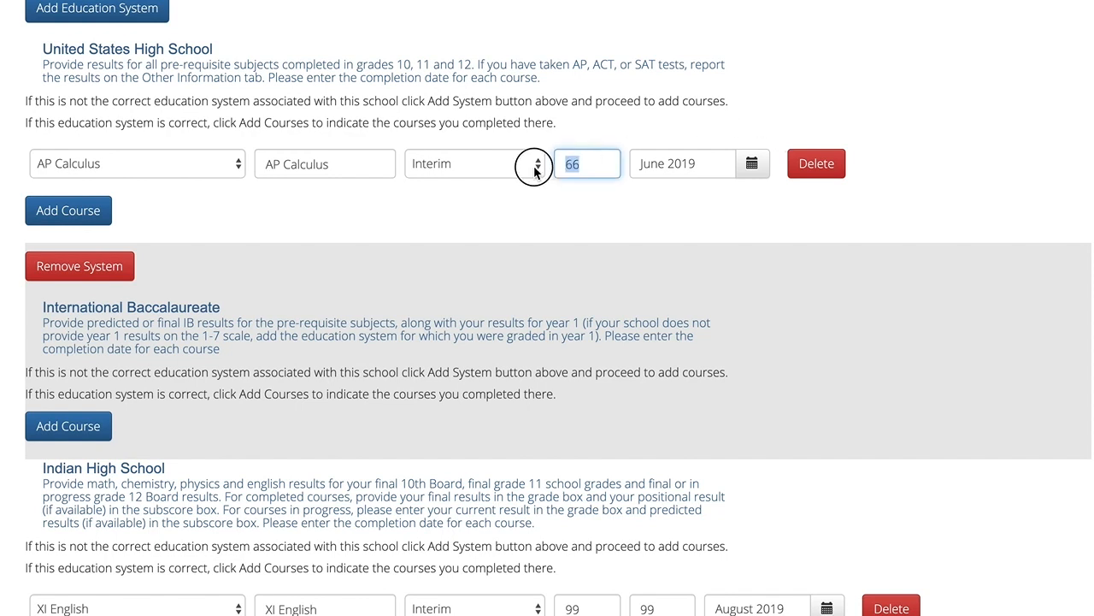
type("NA")
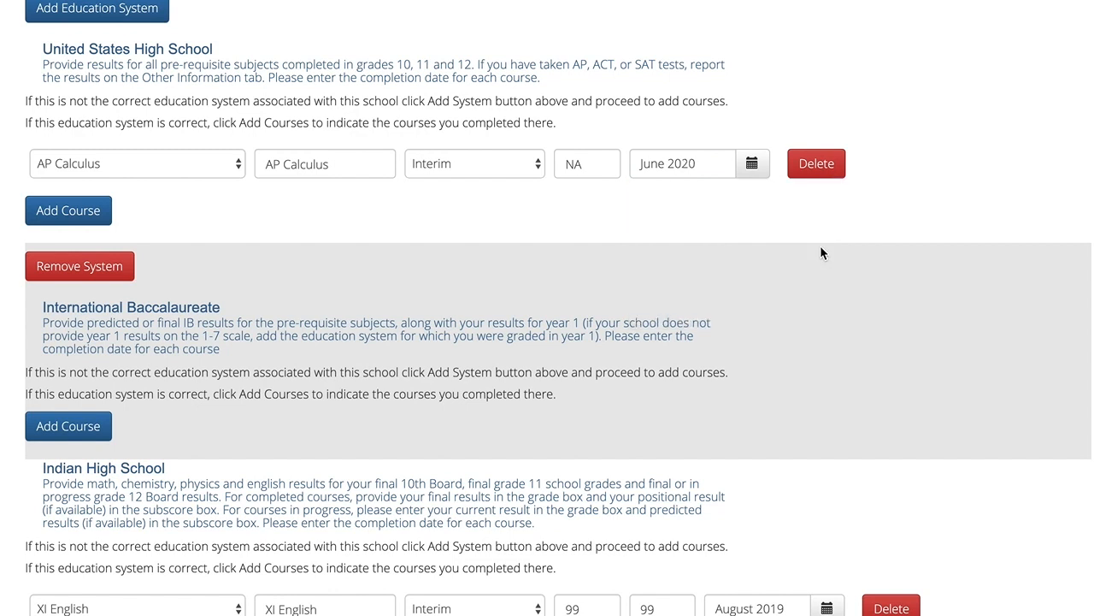
mouse_move(841, 230)
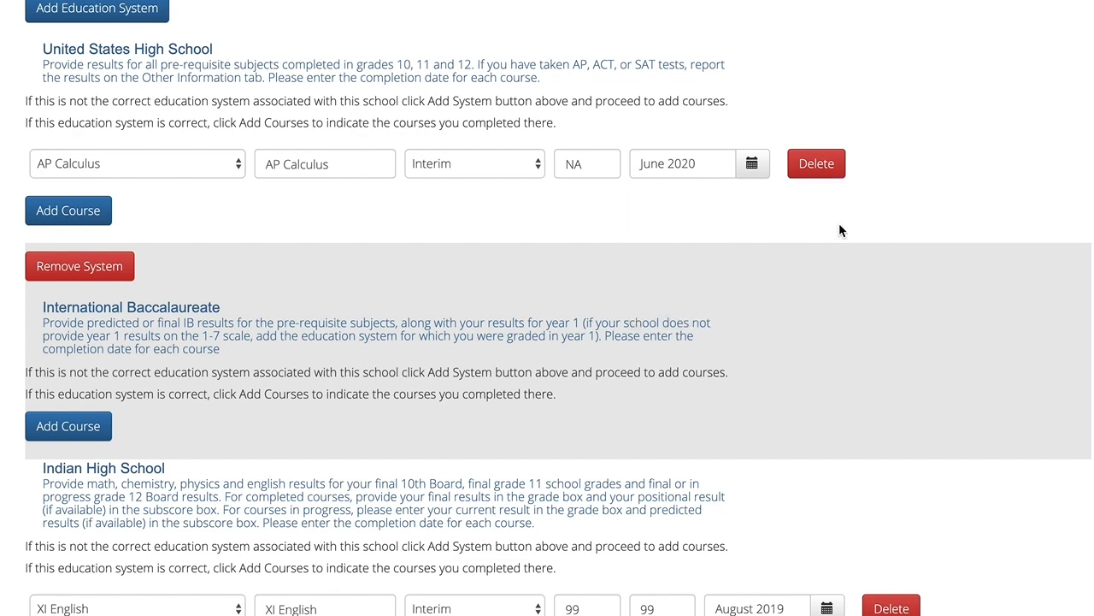
mouse_move(823, 233)
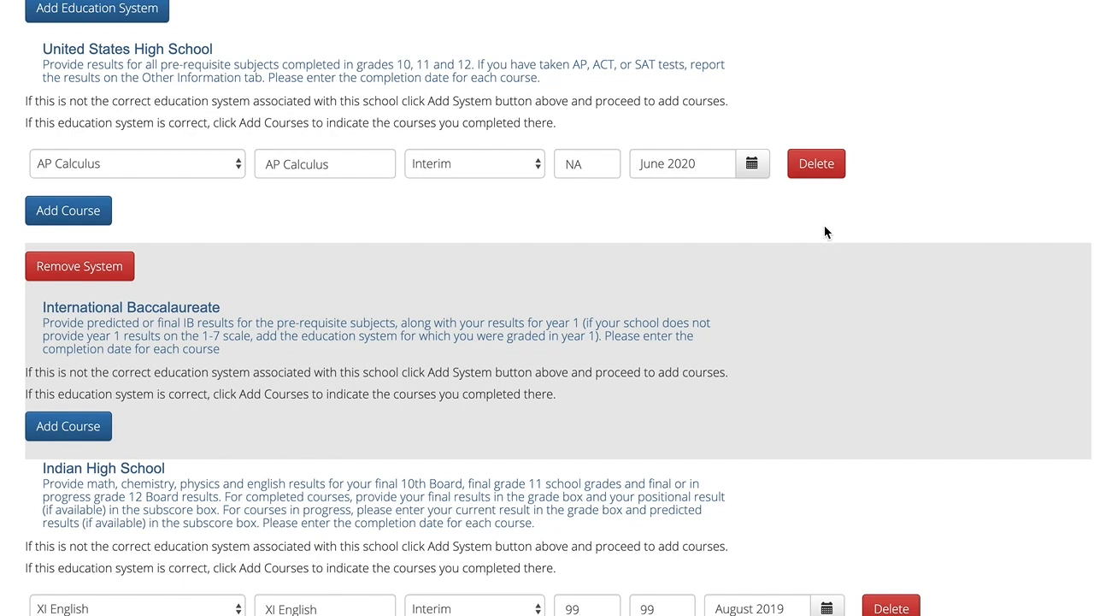
Step: Scroll to UNITY P S with its Indian High School XI English entry and GCE A-level system
scroll("down", 3)
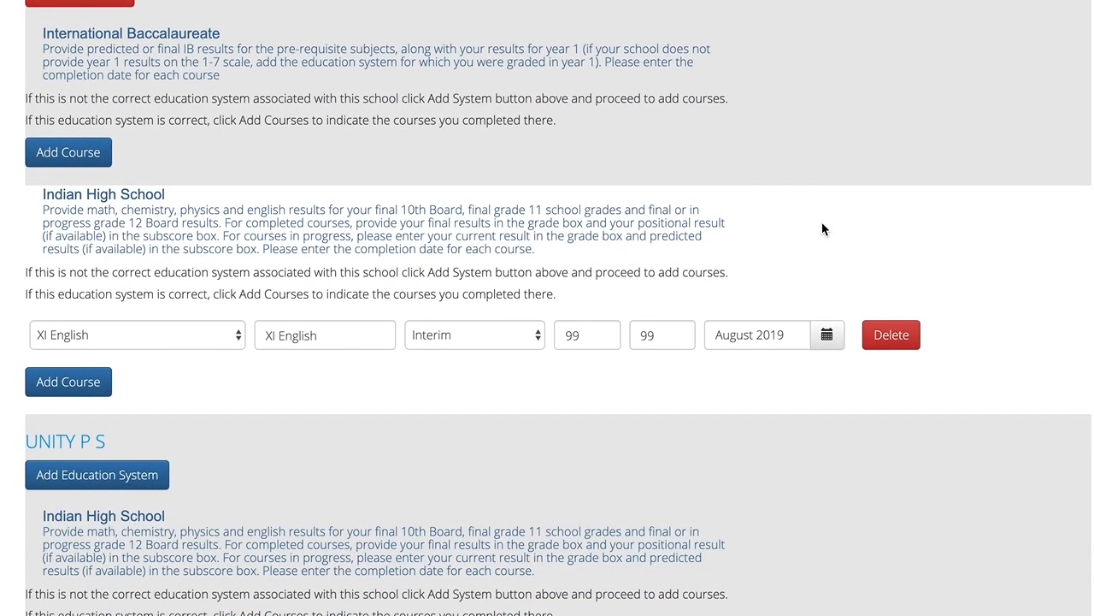
scroll("down", 3)
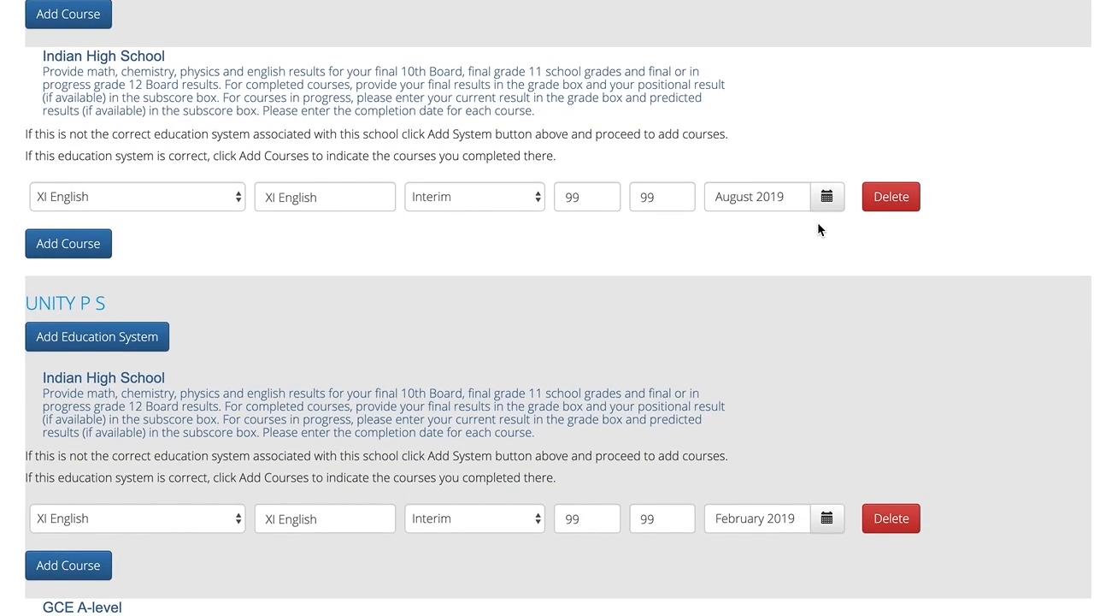
scroll("down", 3)
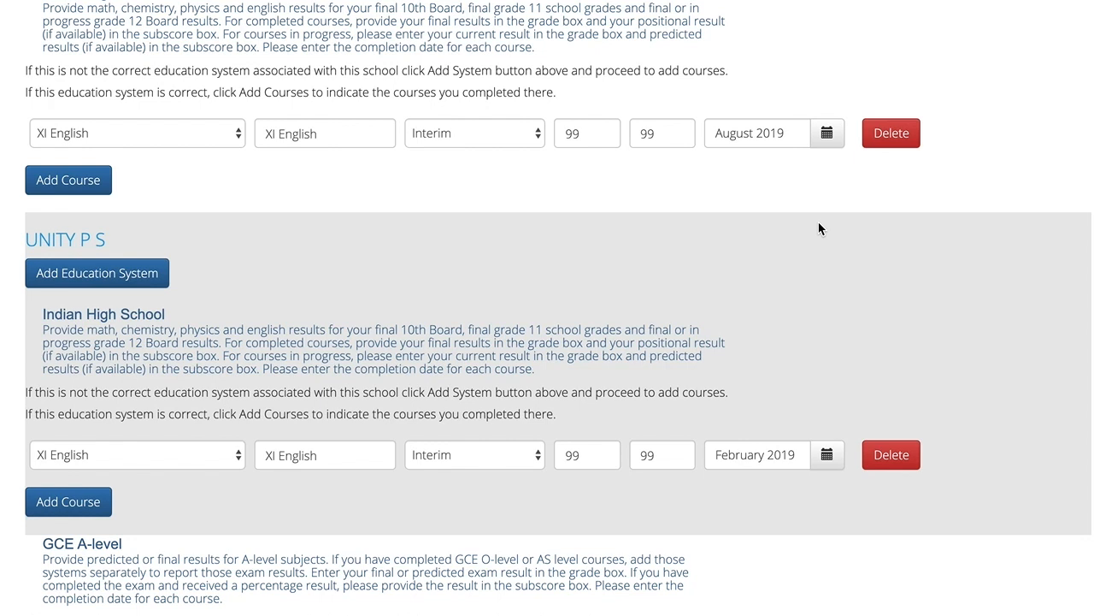
scroll("down", 3)
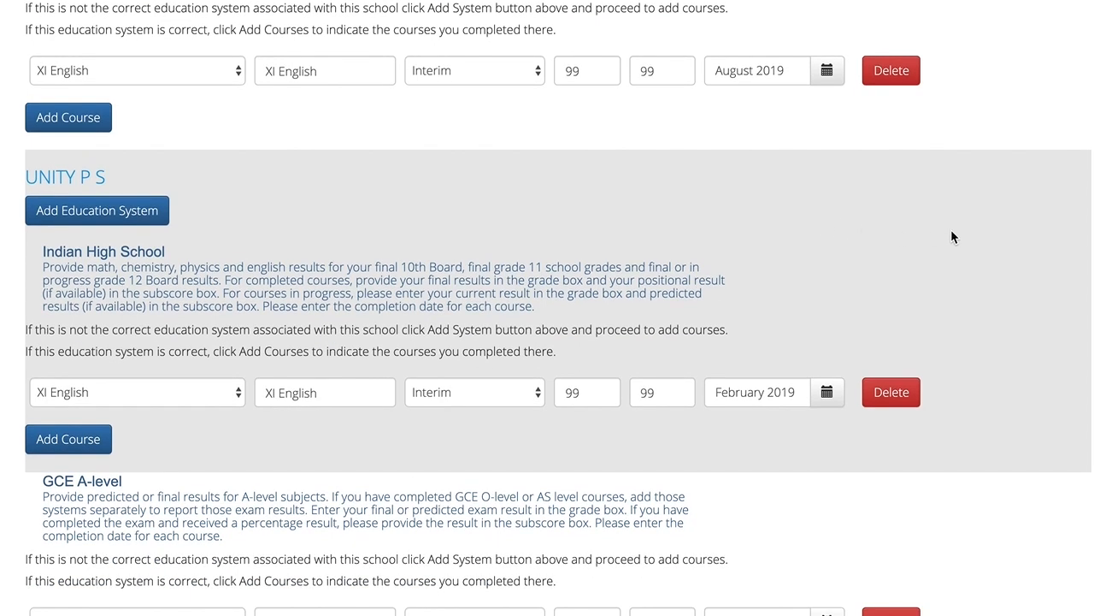
mouse_move(935, 238)
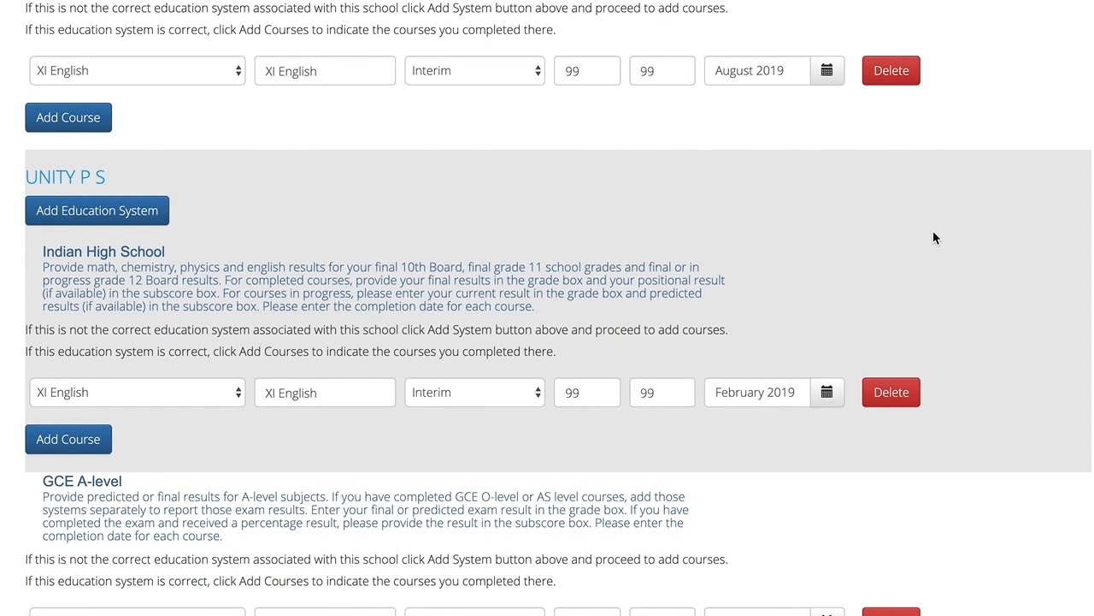
mouse_move(939, 239)
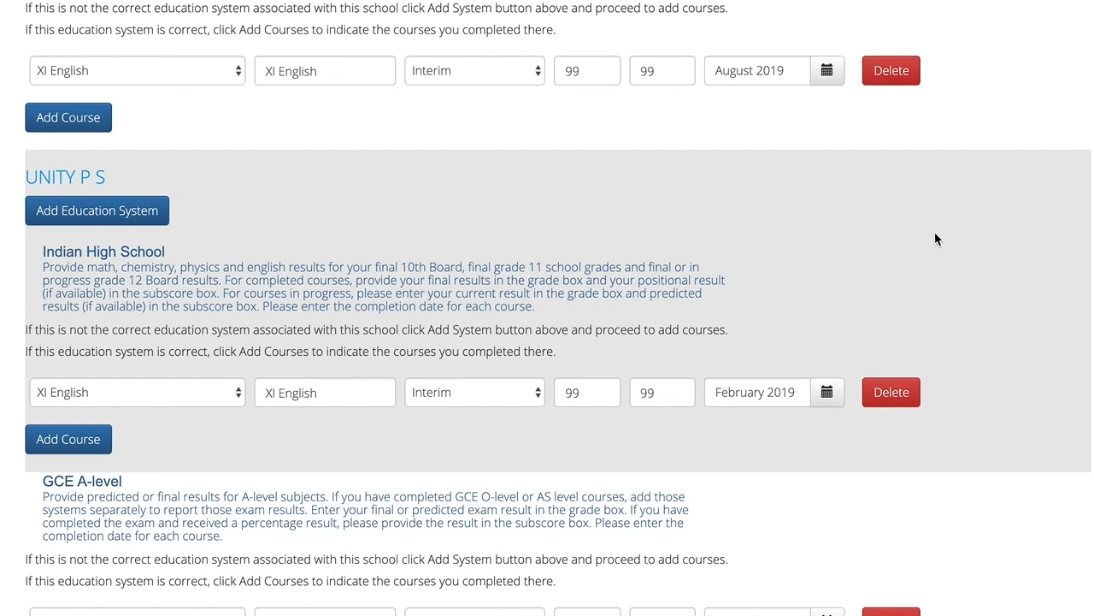
left_click(96, 210)
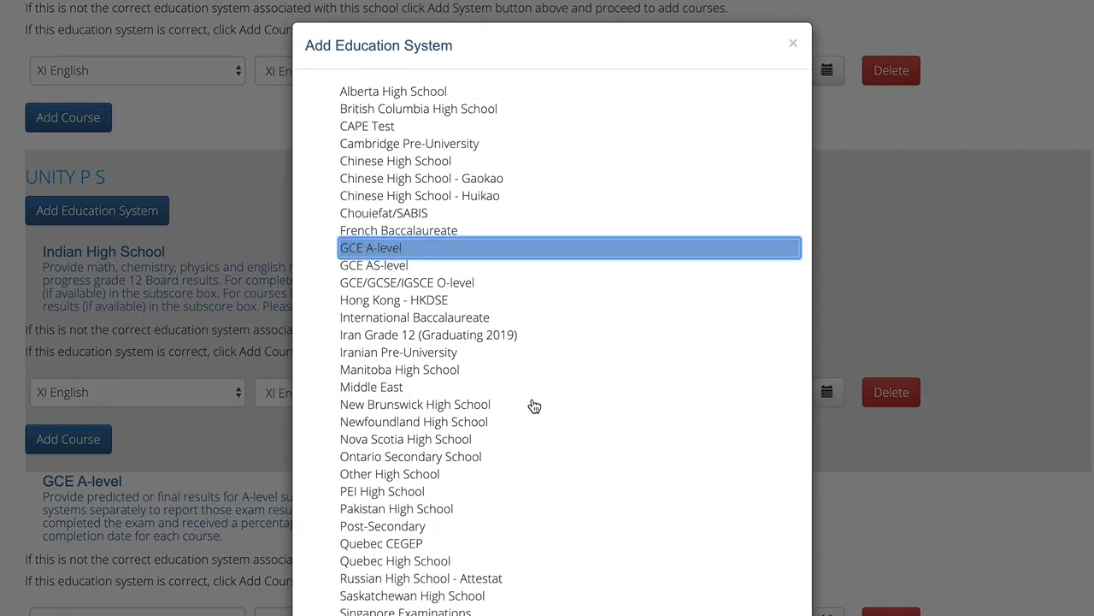
scroll("down", 3)
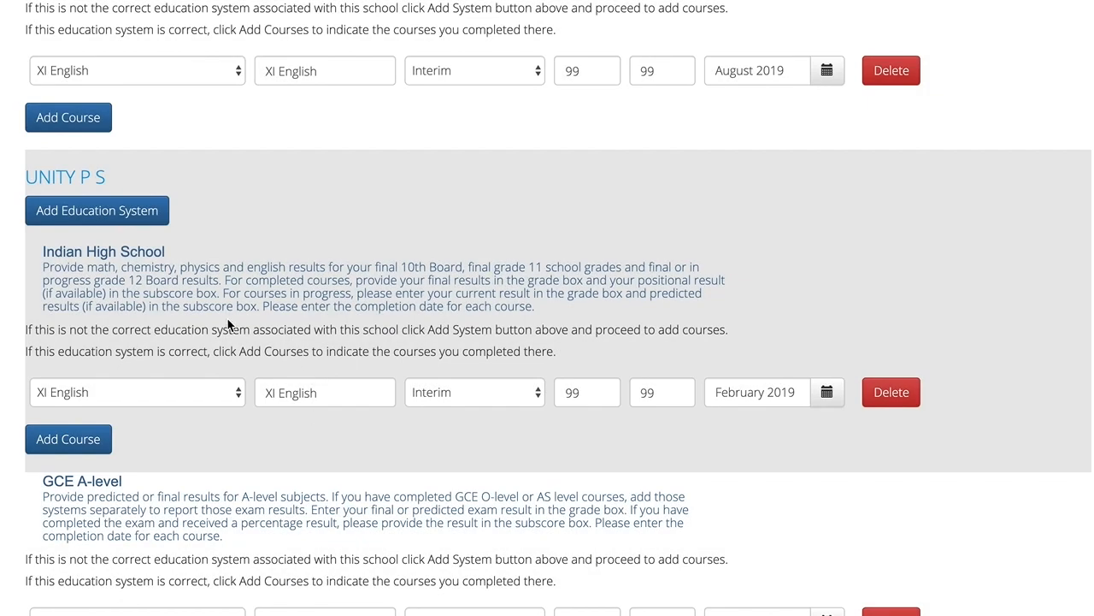
mouse_move(143, 329)
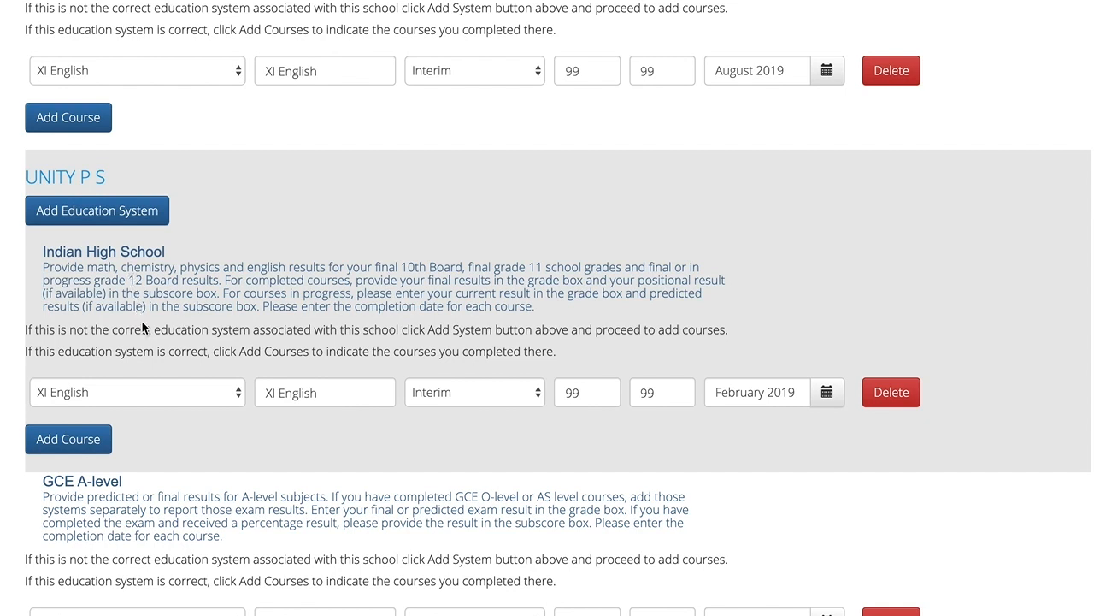
Step: Add a course row under UNITY P S's Indian High School and choose its course
left_click(68, 439)
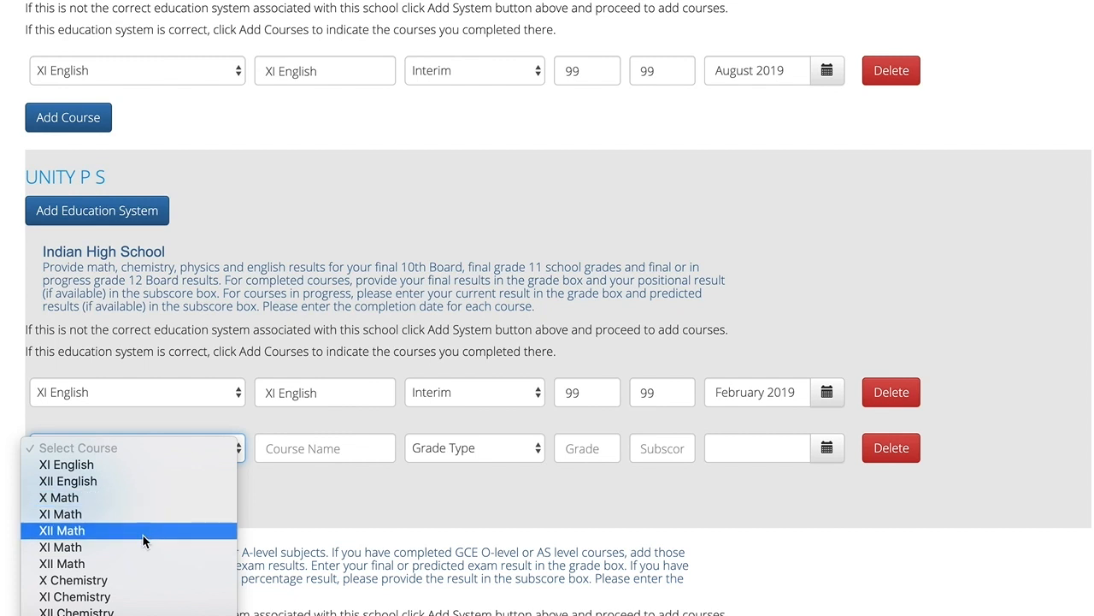
left_click(77, 580)
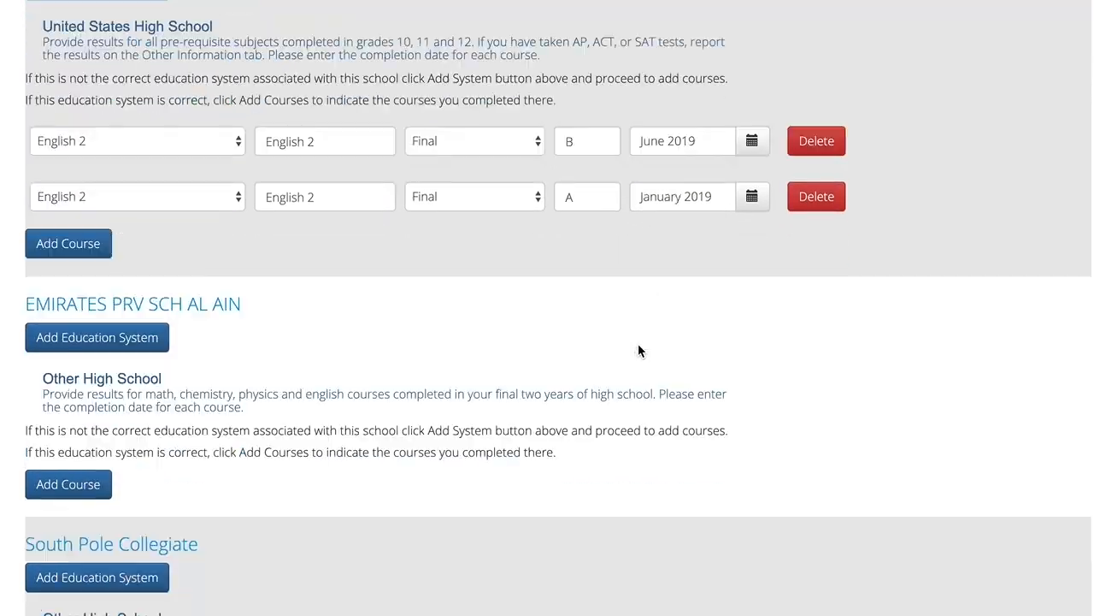
Step: Scroll to South Pole Collegiate's Other High School and Indian High School courses
scroll("down", 3)
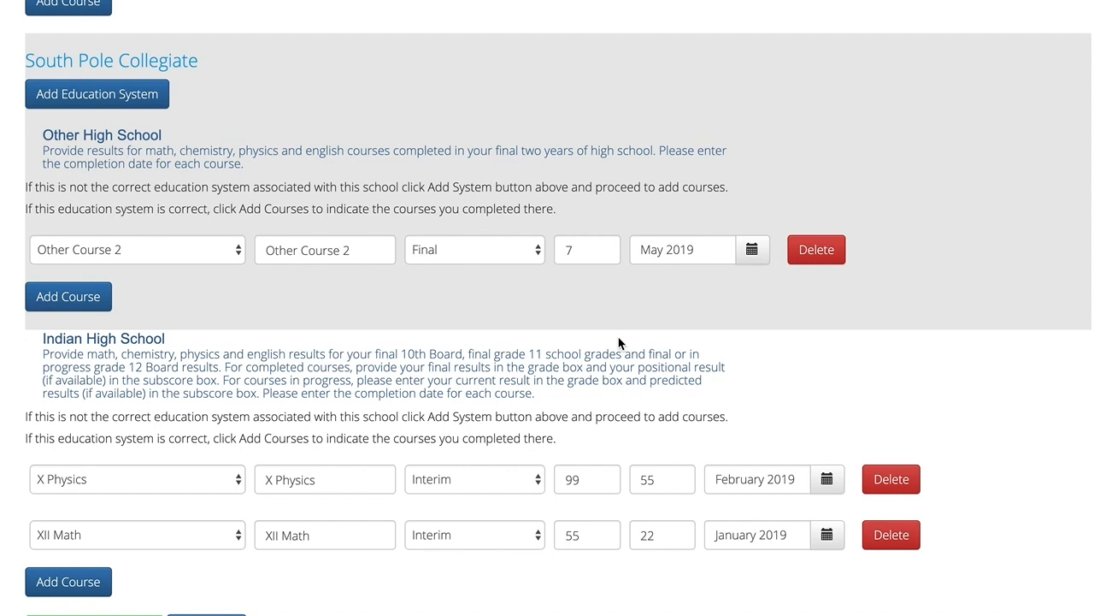
mouse_move(737, 374)
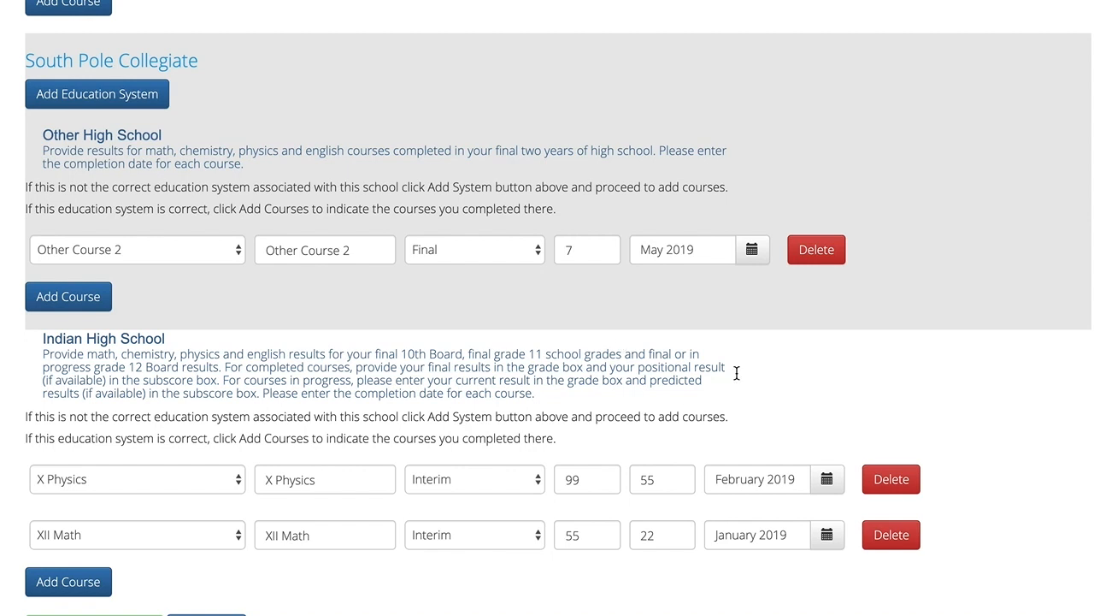
mouse_move(755, 384)
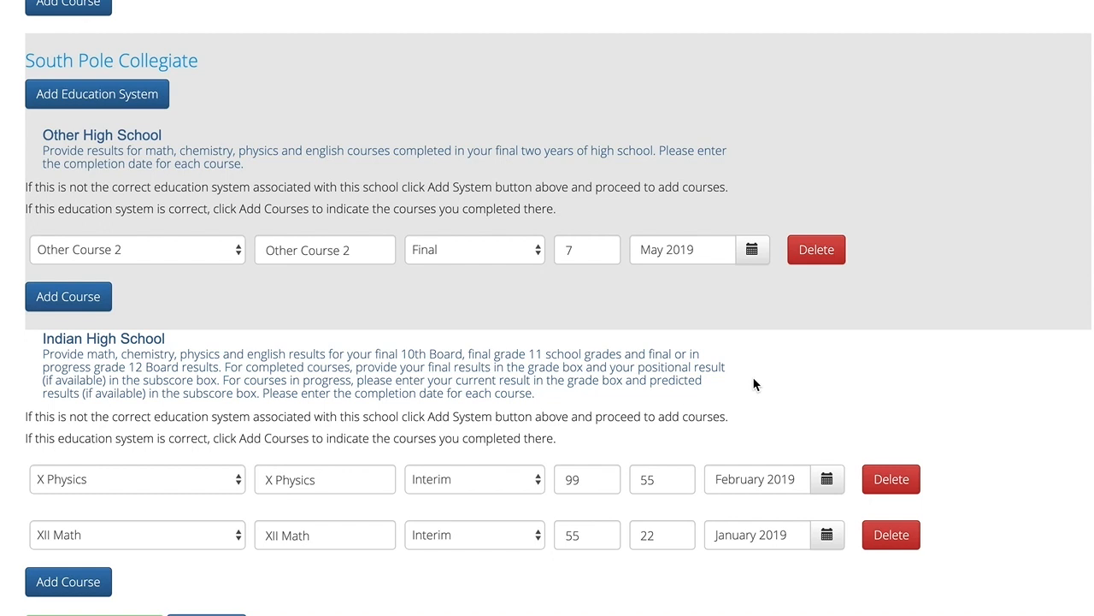